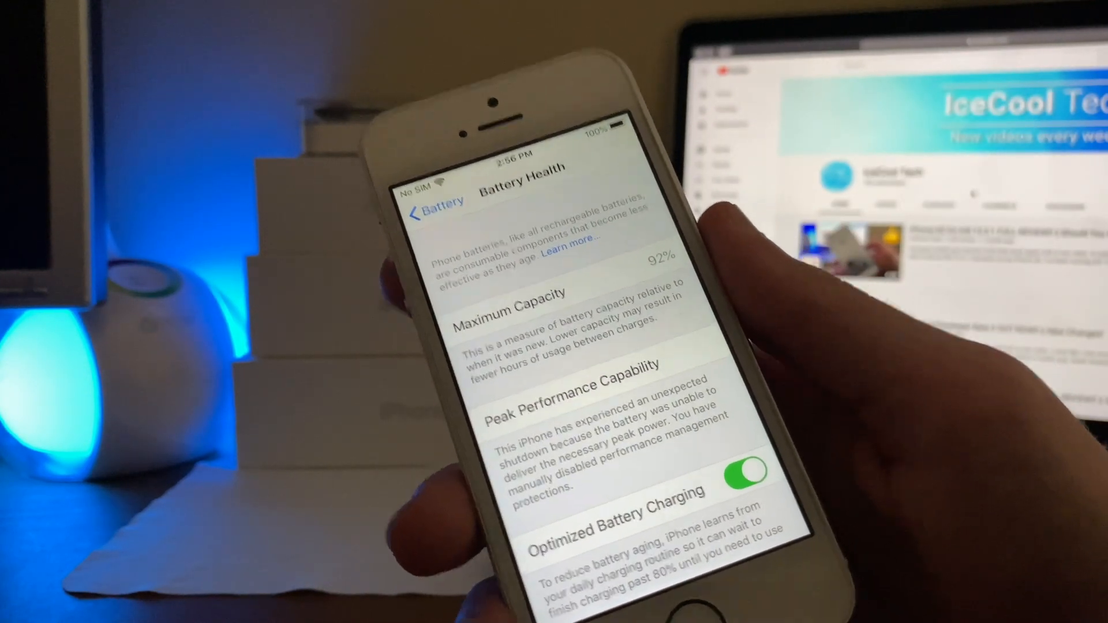
- Return to the home screen after reviewing Battery Health's 92% maximum capacity
key("home")
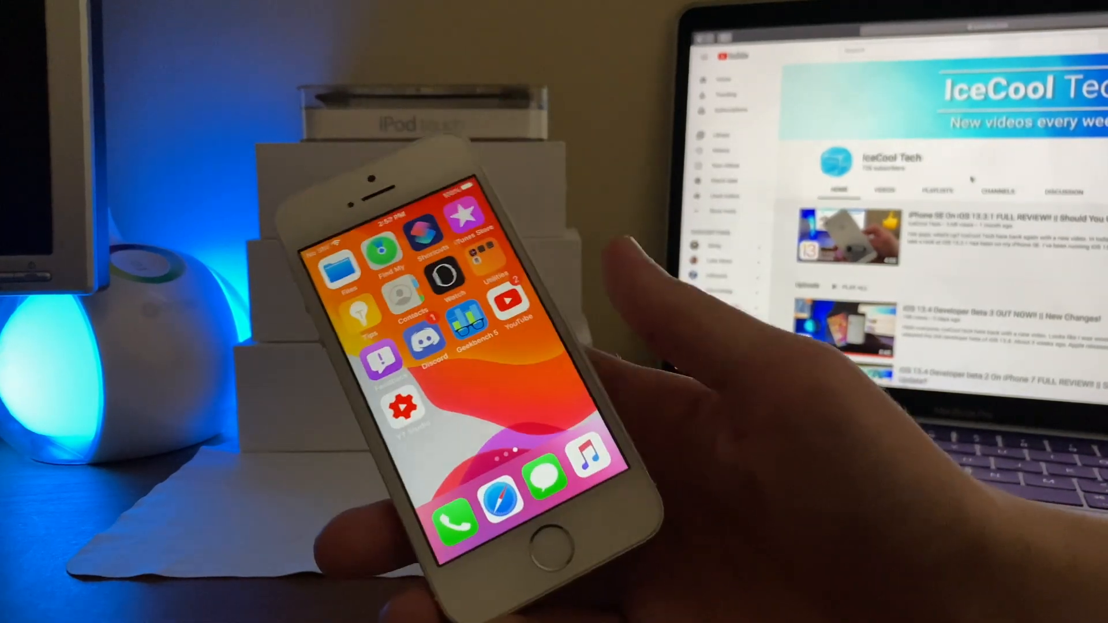
- Swipe across the home screen pages to reach the Geekbench 5 app
scroll("left", 3)
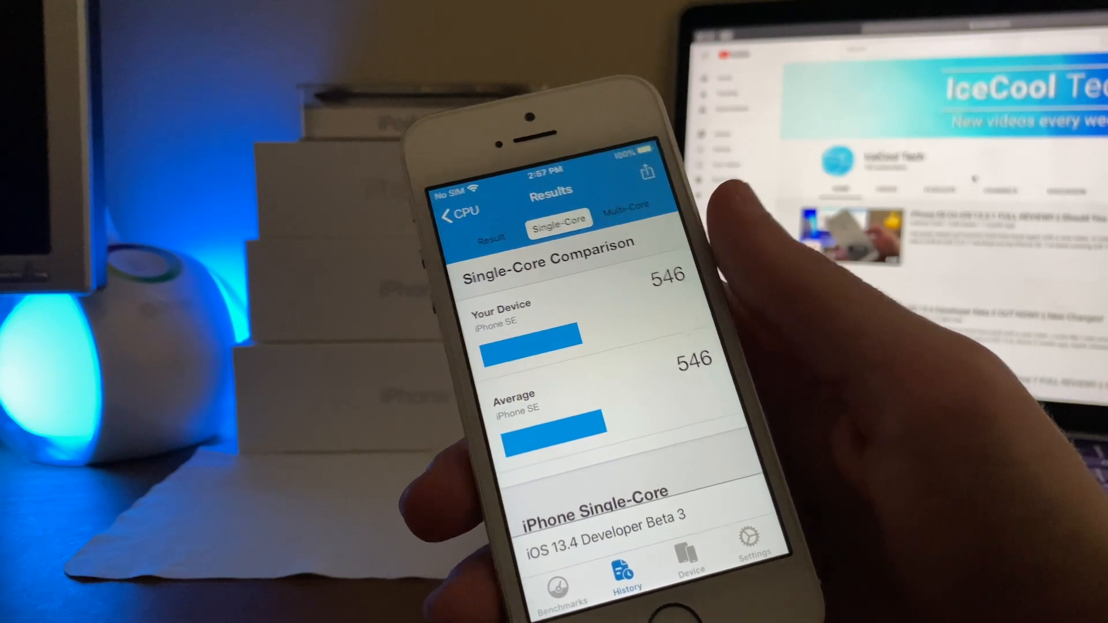
- Show the Single-Core tab of the Geekbench 5 CPU result, scoring 546
left_click(702, 246)
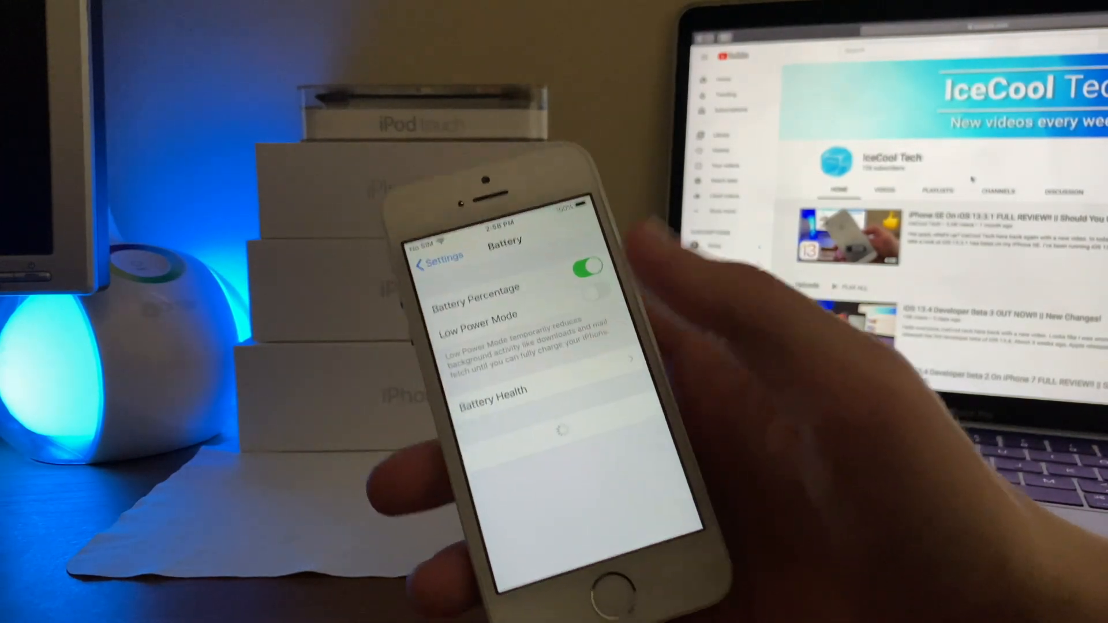
- Check the Battery page with Battery Percentage on and Low Power Mode off
left_click(489, 389)
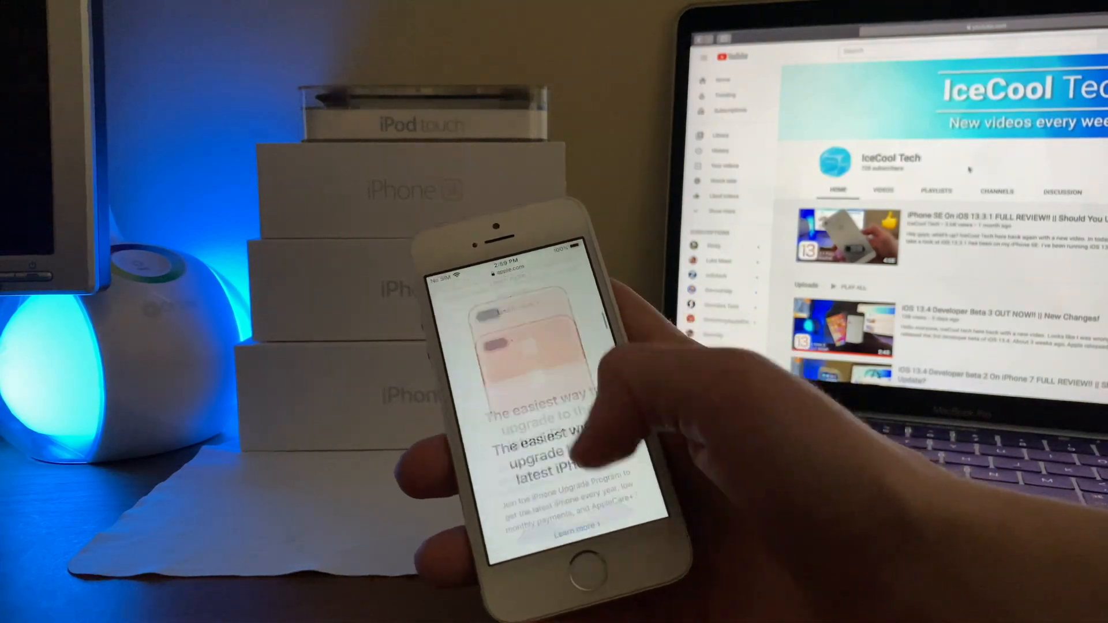
- Scroll down apple.com in Safari to the Apple Research app promotion
scroll("down", 3)
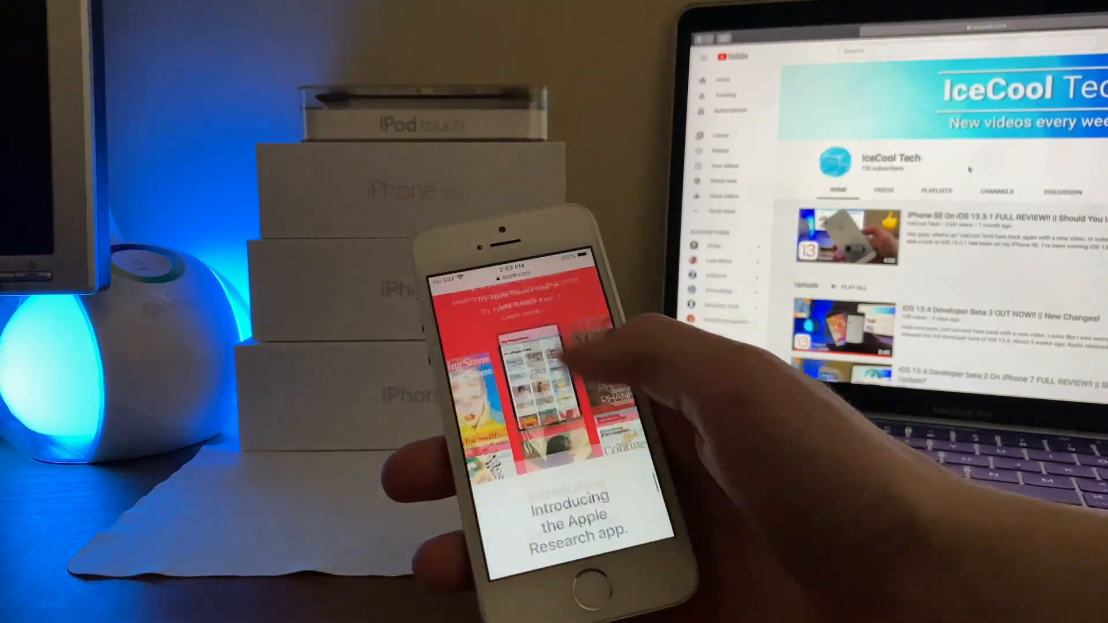
scroll("down", 3)
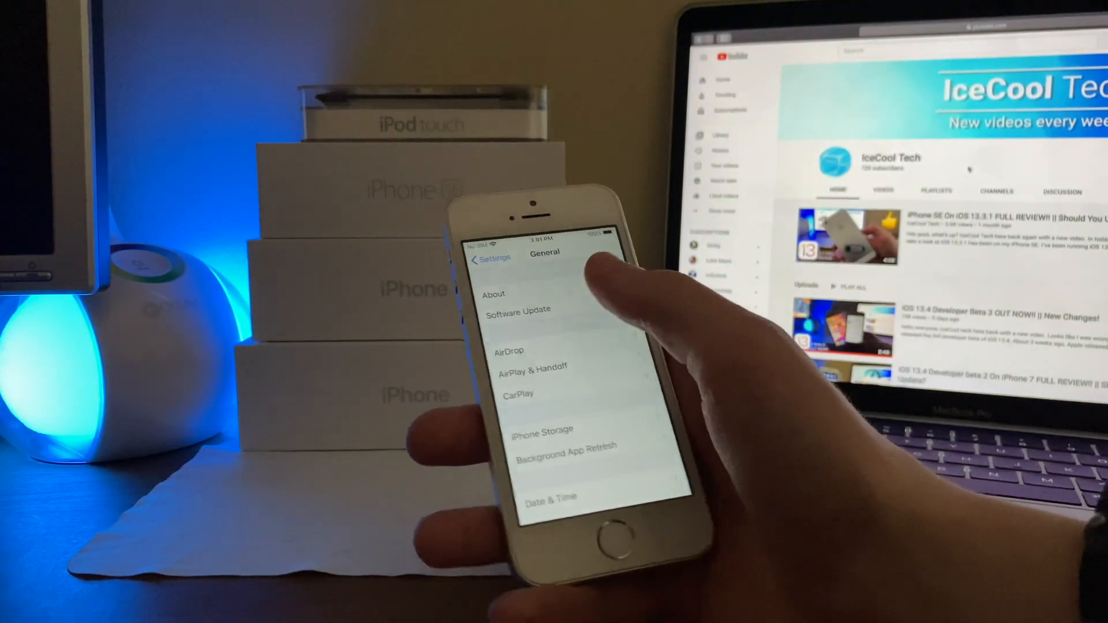
- Open Software Update, showing iOS 13.4 Developer Beta 4 (133.2 MB) available
left_click(517, 309)
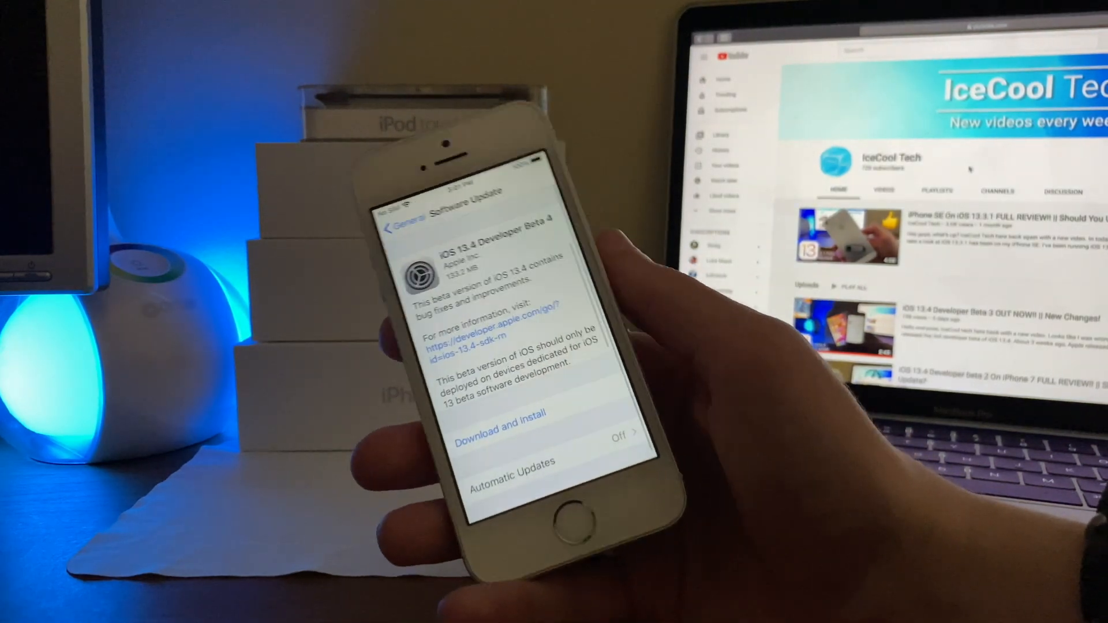